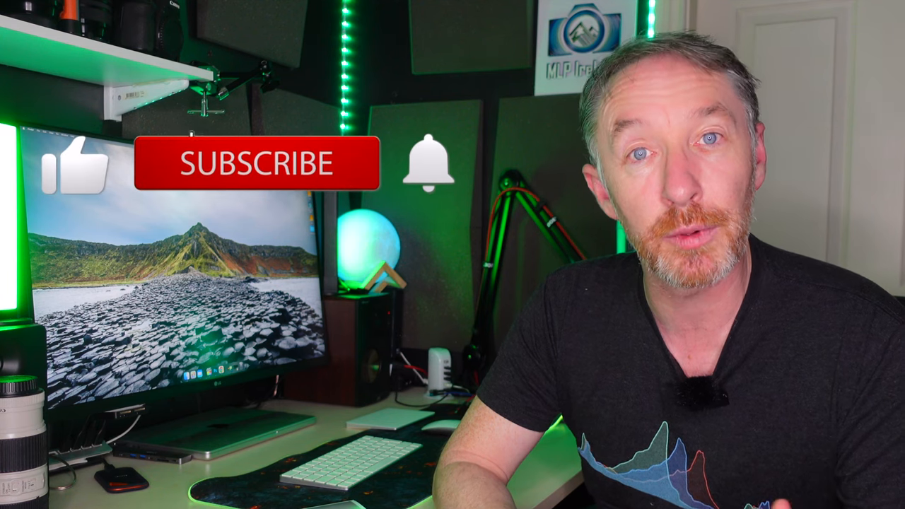
click(257, 170)
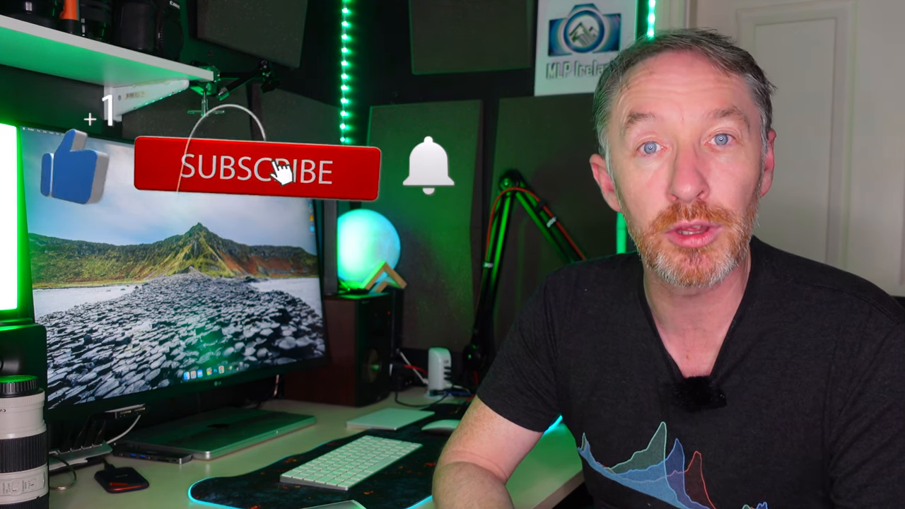
click(257, 170)
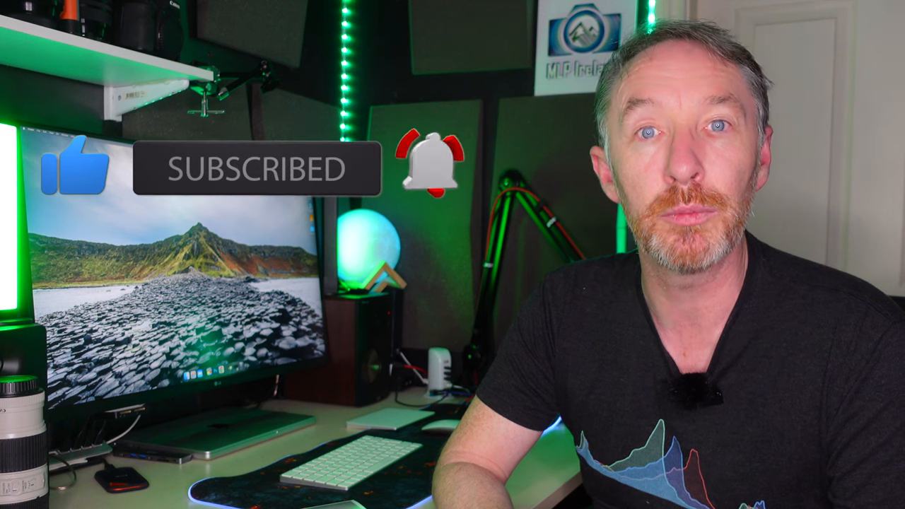